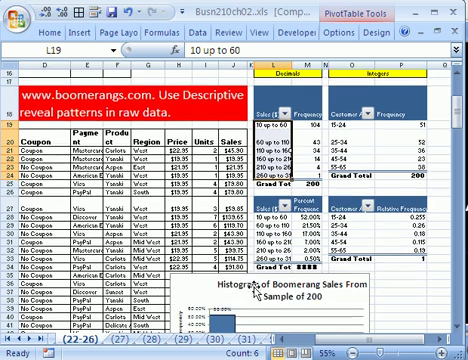
# Step: Scroll to the stem-and-leaf sheet showing the SalesRep1 daily data
pyautogui.scroll(-3)
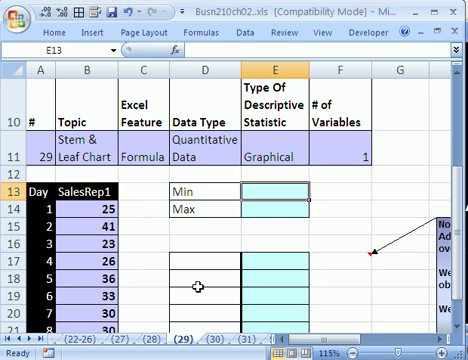
# Step: Enter sample stem 3, the Stem heading in D16, and sample leaves '0 0'
pyautogui.click(204, 267)
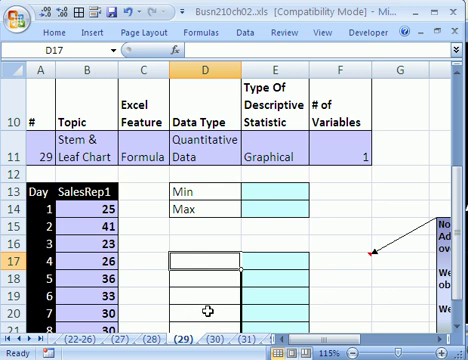
pyautogui.click(200, 297)
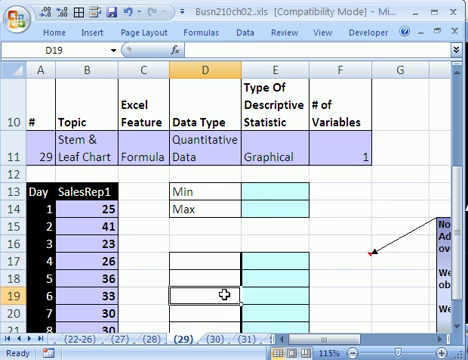
pyautogui.write('3')
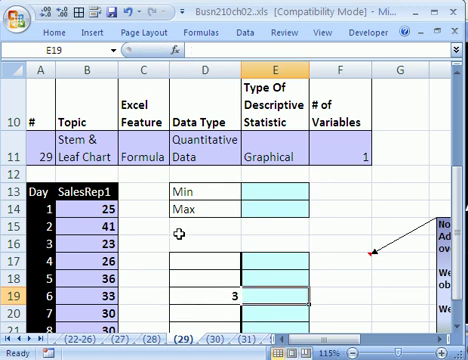
pyautogui.scroll(-3)
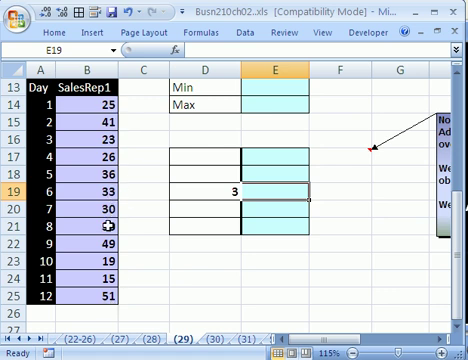
pyautogui.click(205, 141)
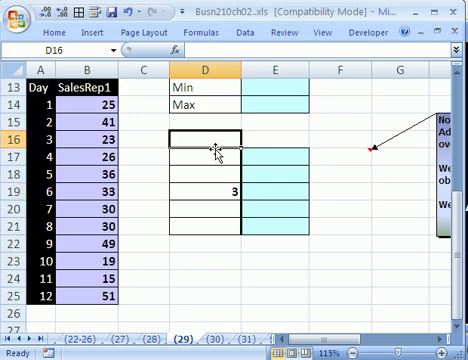
pyautogui.write('Stem')
pyautogui.click(275, 139)
pyautogui.write('Leaf')
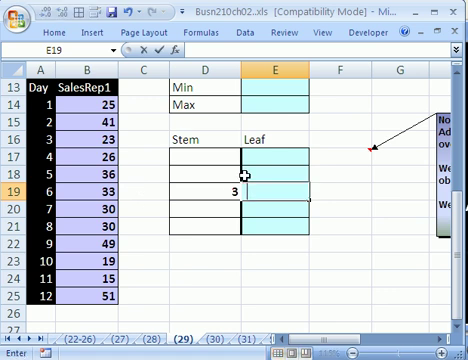
pyautogui.write('0 0 3 6')
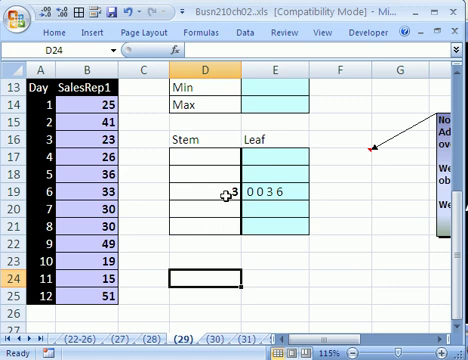
pyautogui.moveTo(202, 190)
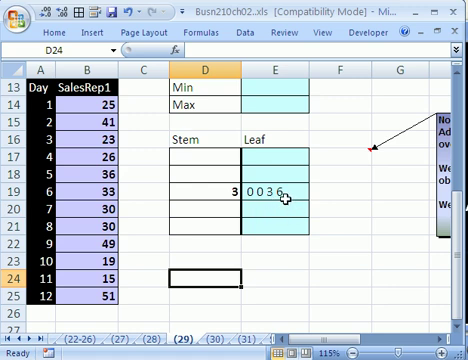
pyautogui.moveTo(230, 146)
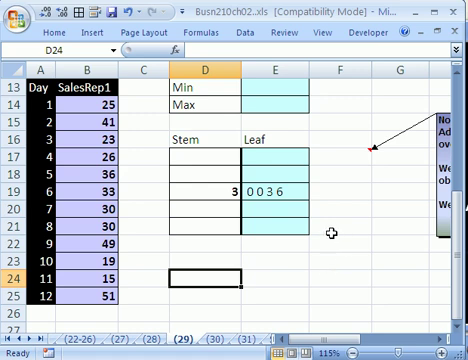
pyautogui.moveTo(250, 192)
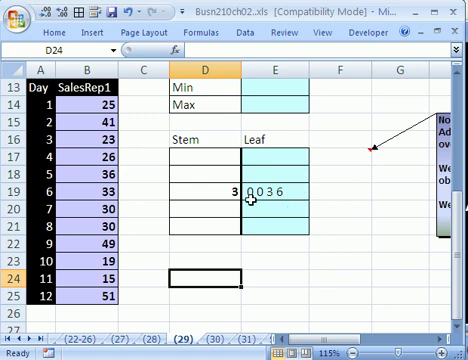
pyautogui.moveTo(297, 207)
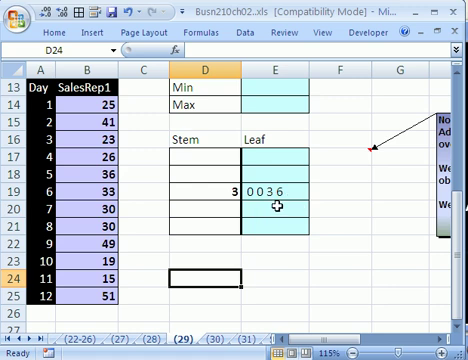
pyautogui.moveTo(232, 210)
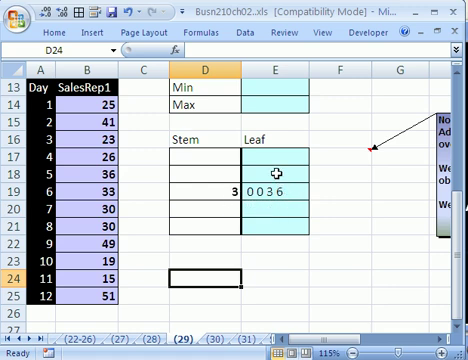
pyautogui.moveTo(309, 184)
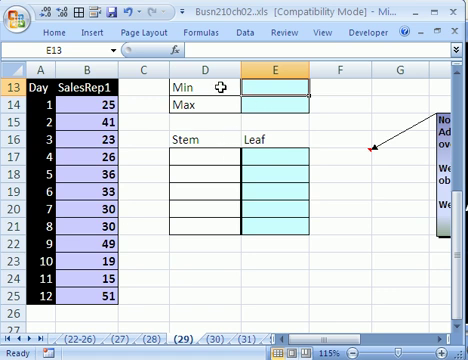
pyautogui.moveTo(205, 208)
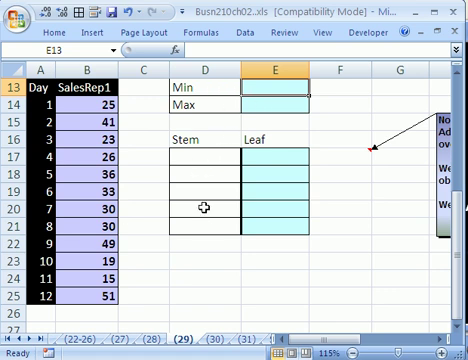
pyautogui.moveTo(205, 228)
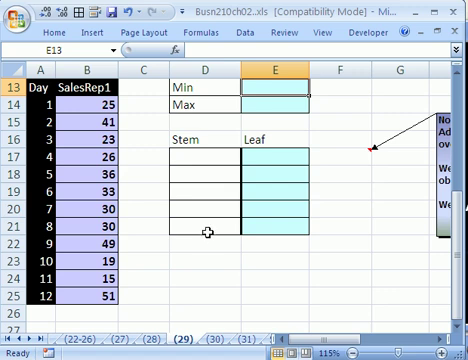
# Step: Enter MIN/MAX formulas for SalesRep1 (15 and 51) and begin listing stems at 1
pyautogui.write('=m')
pyautogui.click(275, 104)
pyautogui.write('=')
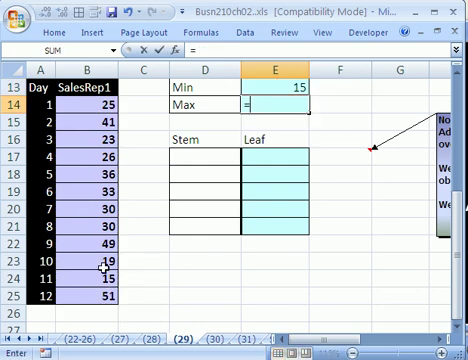
pyautogui.write('MAX(B14:B25')
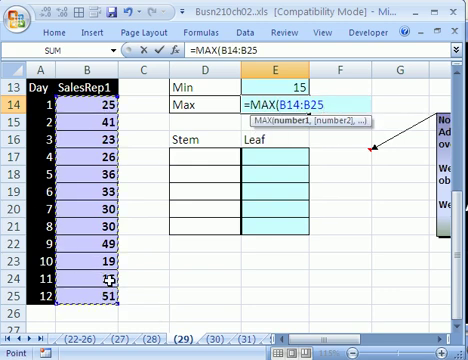
pyautogui.press('Enter')
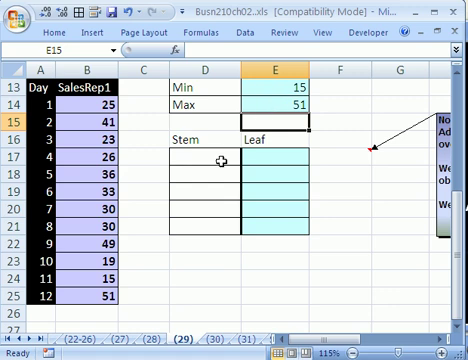
pyautogui.write('1')
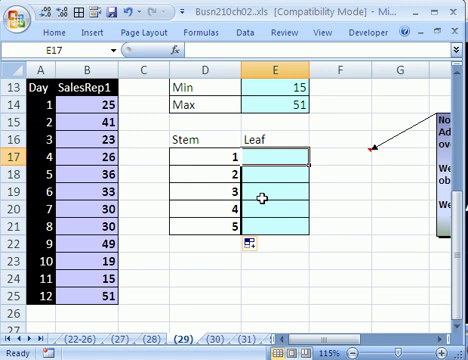
pyautogui.click(8, 9)
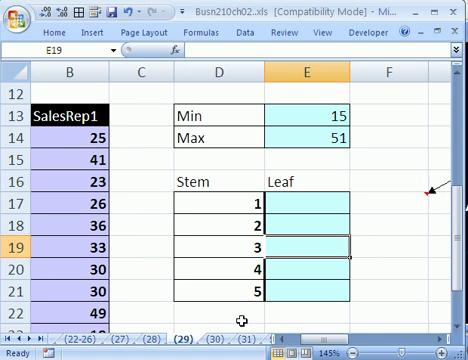
# Step: Enter =REPT(" 0 ",COUNTIF($B$14:$B$25,D19*10+0)) in E19
pyautogui.write('=re')
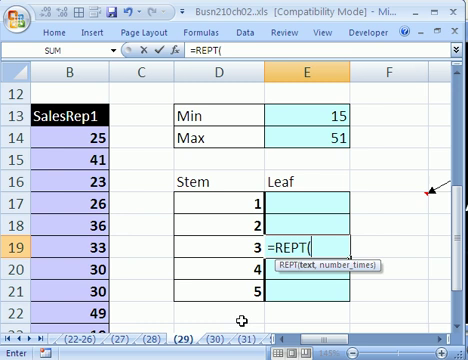
pyautogui.write('" 0')
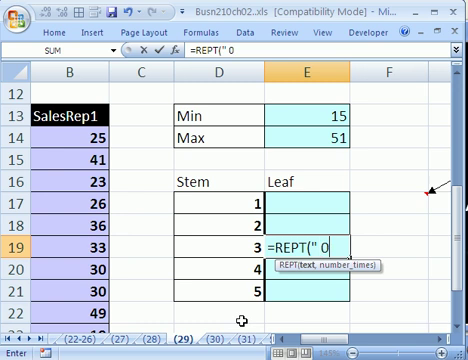
pyautogui.write('"')
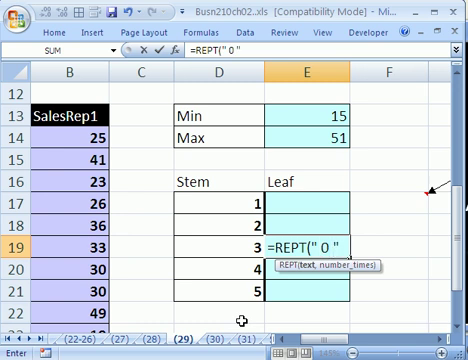
pyautogui.moveTo(315, 263)
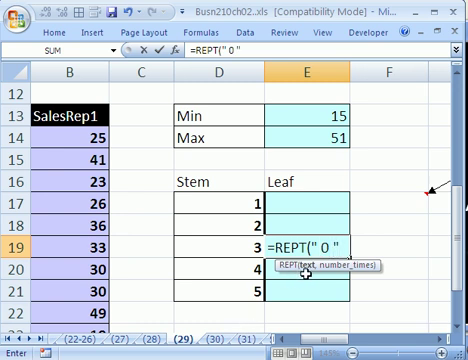
pyautogui.write(',')
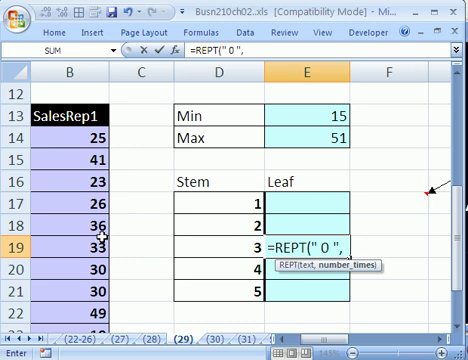
pyautogui.write('COUNTIF($B$14:$B$25')
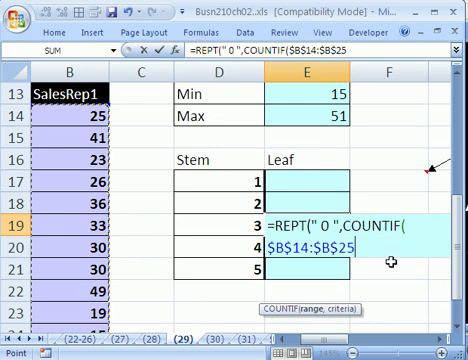
pyautogui.write(',D19')
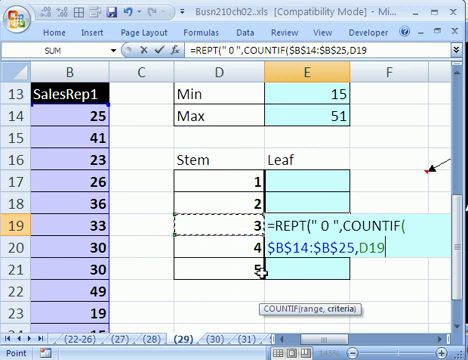
pyautogui.write('*')
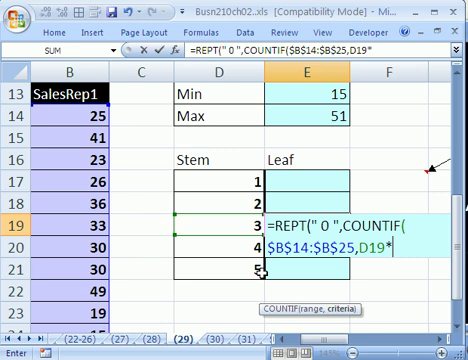
pyautogui.write('10')
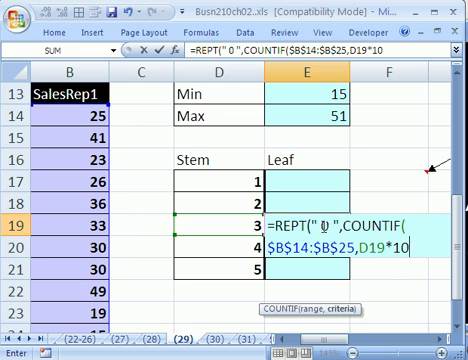
pyautogui.write('+')
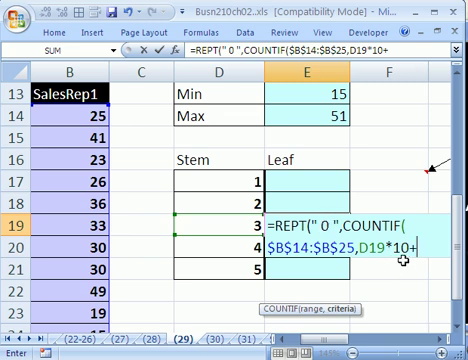
pyautogui.write('0))')
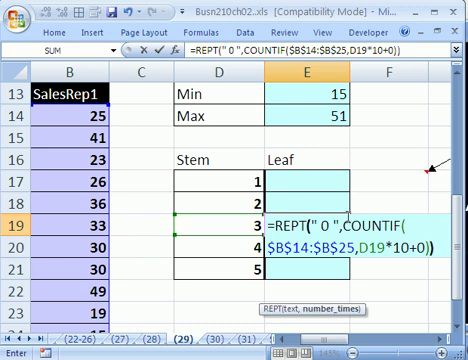
pyautogui.press('Enter')
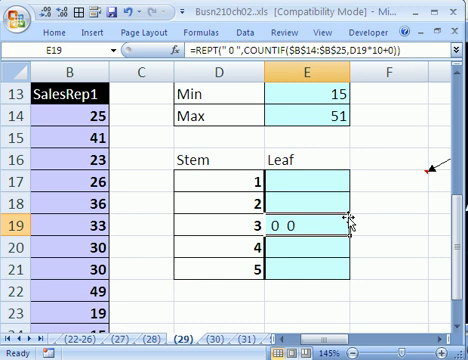
pyautogui.moveTo(340, 214)
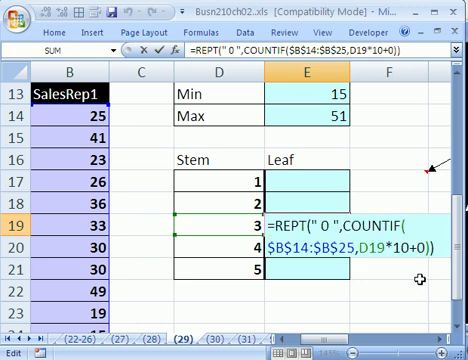
# Step: Append &REPT(" 0 ",COUNTIF($B$14:$B$25,D19*10+0)) to the E19 formula
pyautogui.write('&')
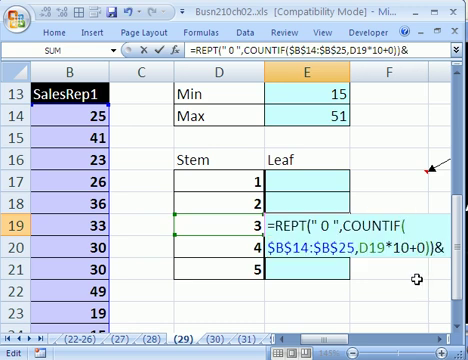
pyautogui.write('REPT(" 0 ",COUNTIF($B$14:$B$25,D19*10+0))')
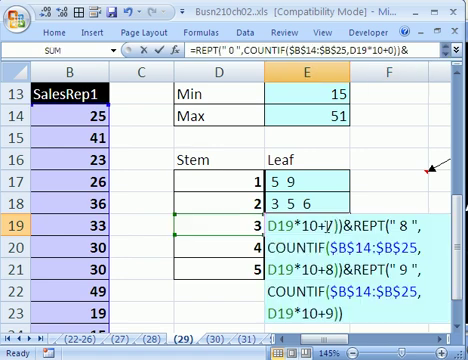
pyautogui.scroll(-3)
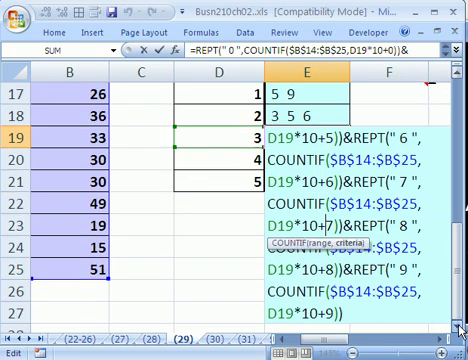
pyautogui.scroll(-3)
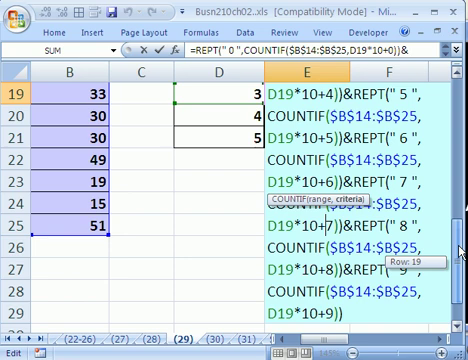